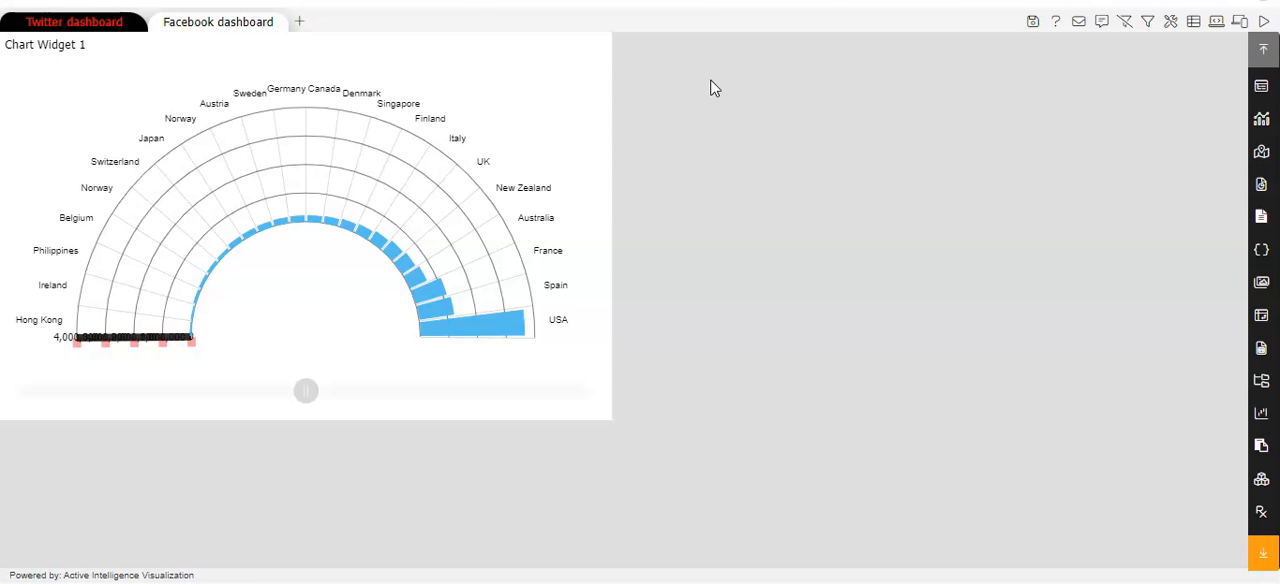
mouse_move(1122, 107)
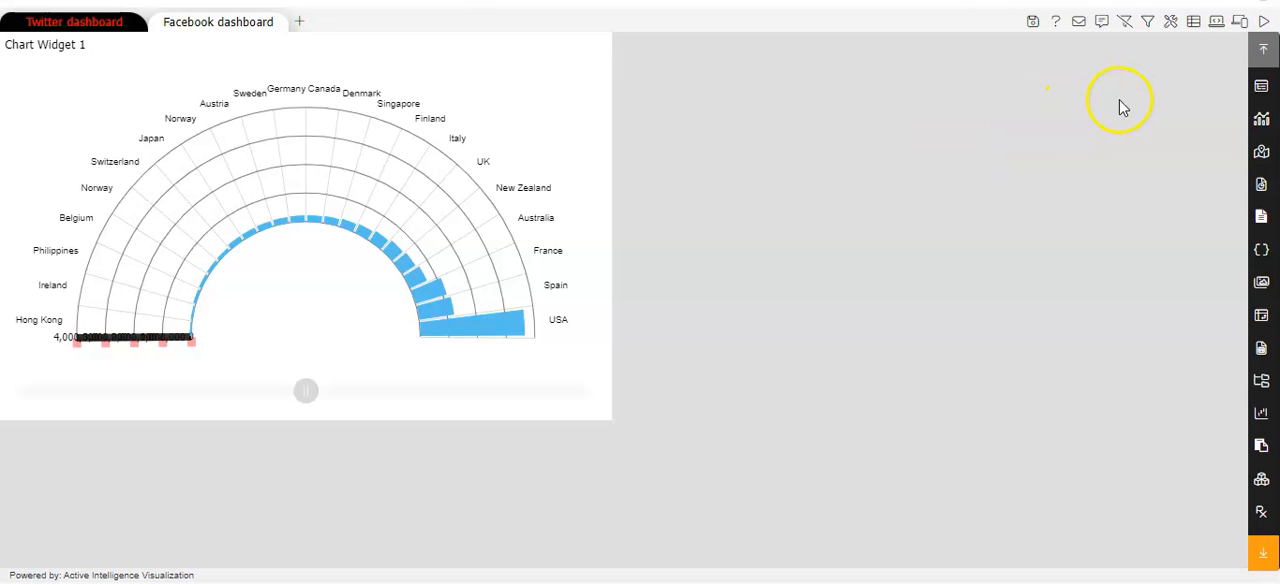
mouse_move(1170, 21)
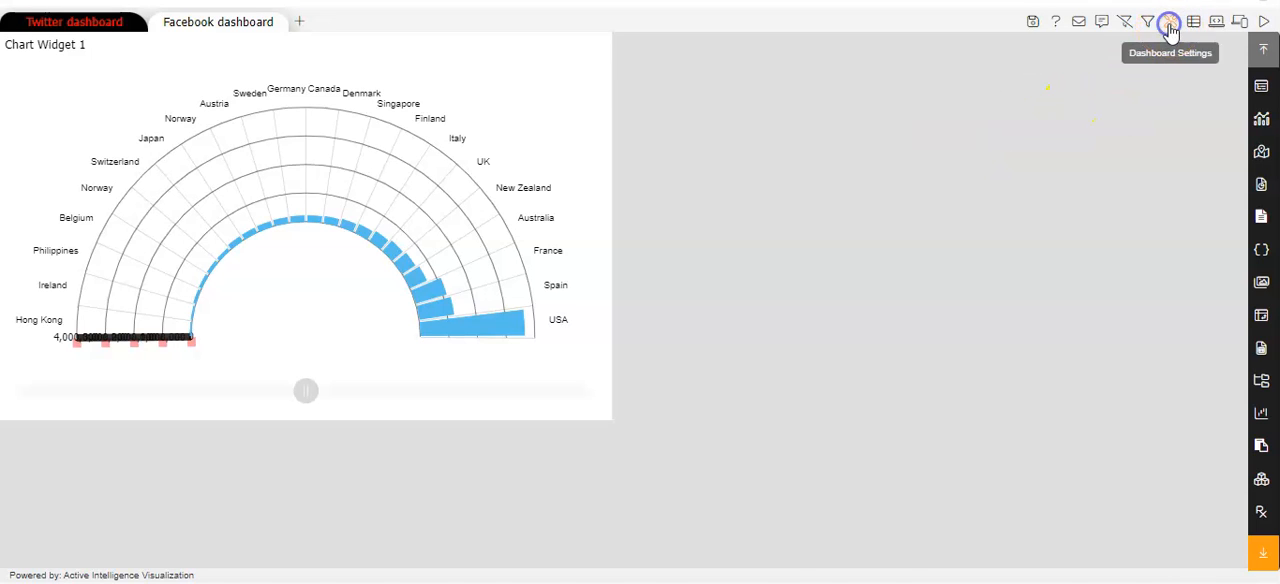
Open Dashboard Settings to reach the Share Restrict Message section
left_click(1169, 21)
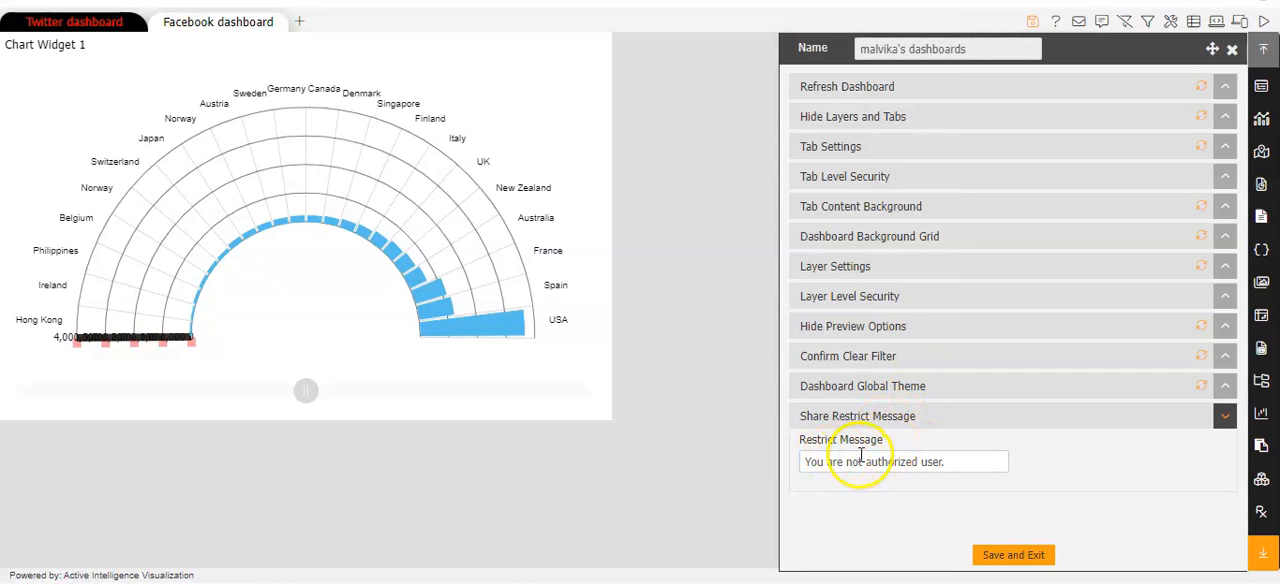
mouse_move(943, 462)
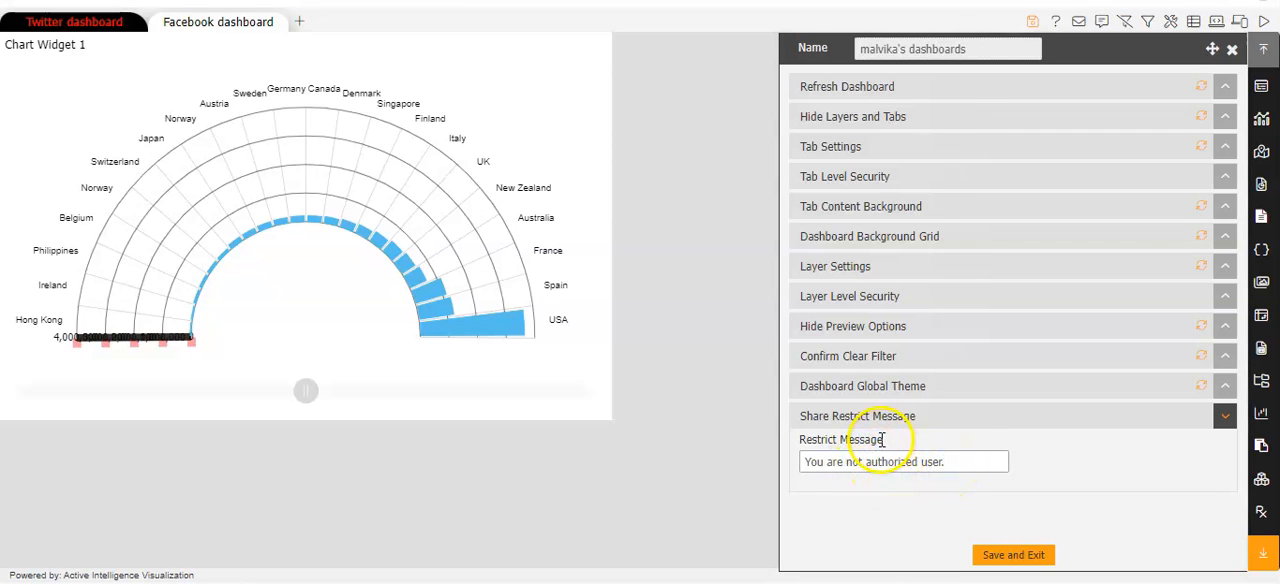
mouse_move(945, 440)
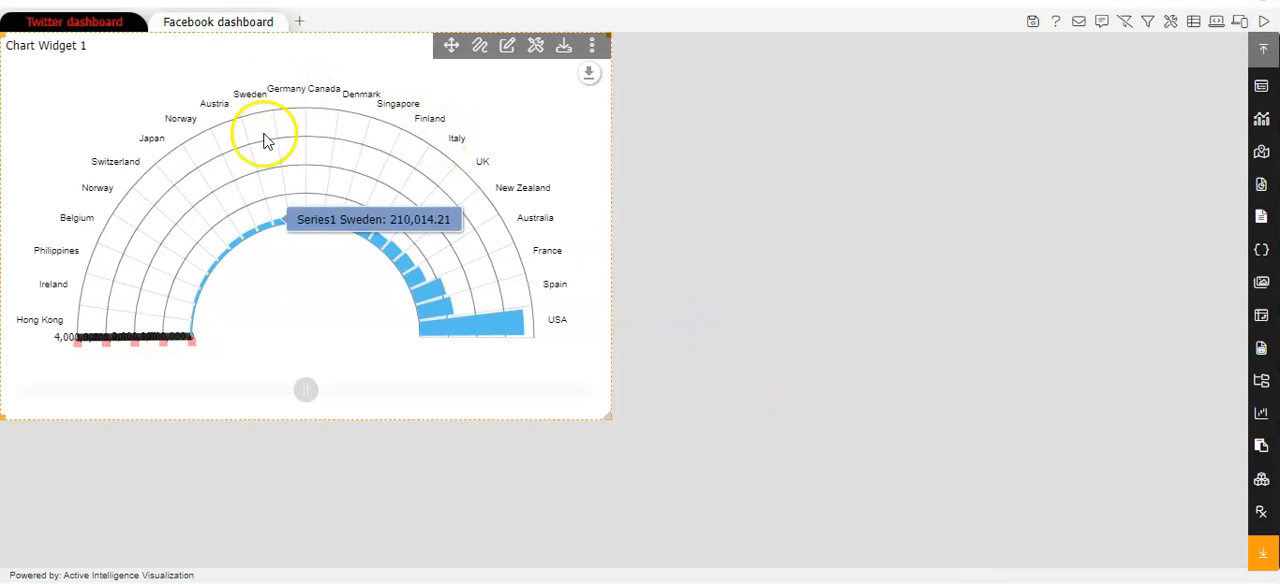
mouse_move(337, 170)
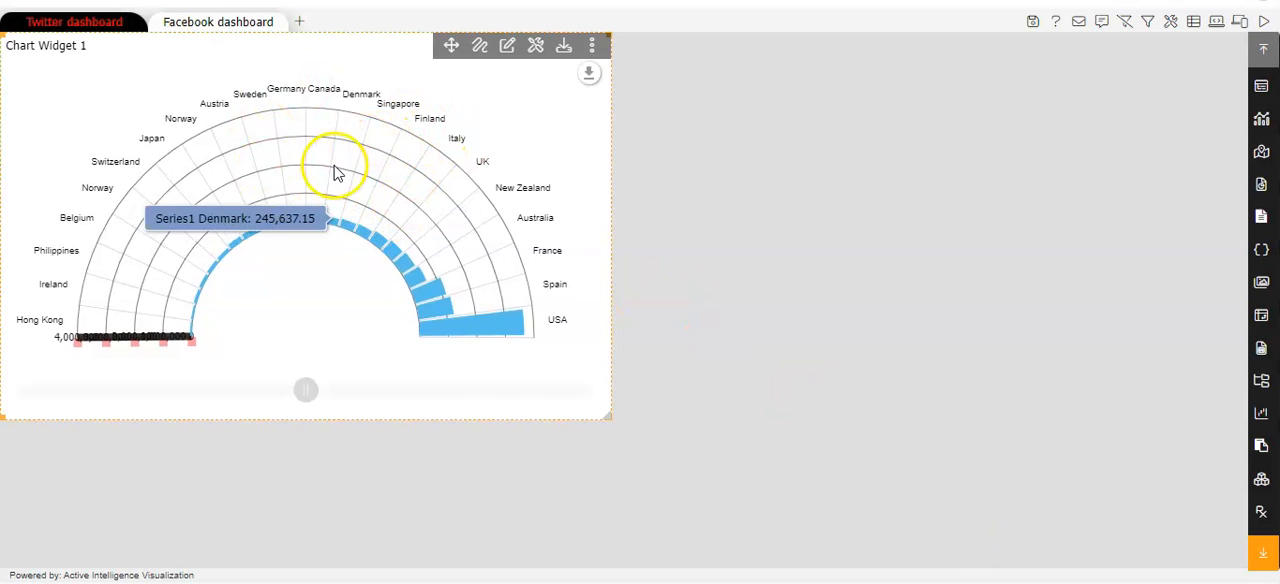
mouse_move(337, 170)
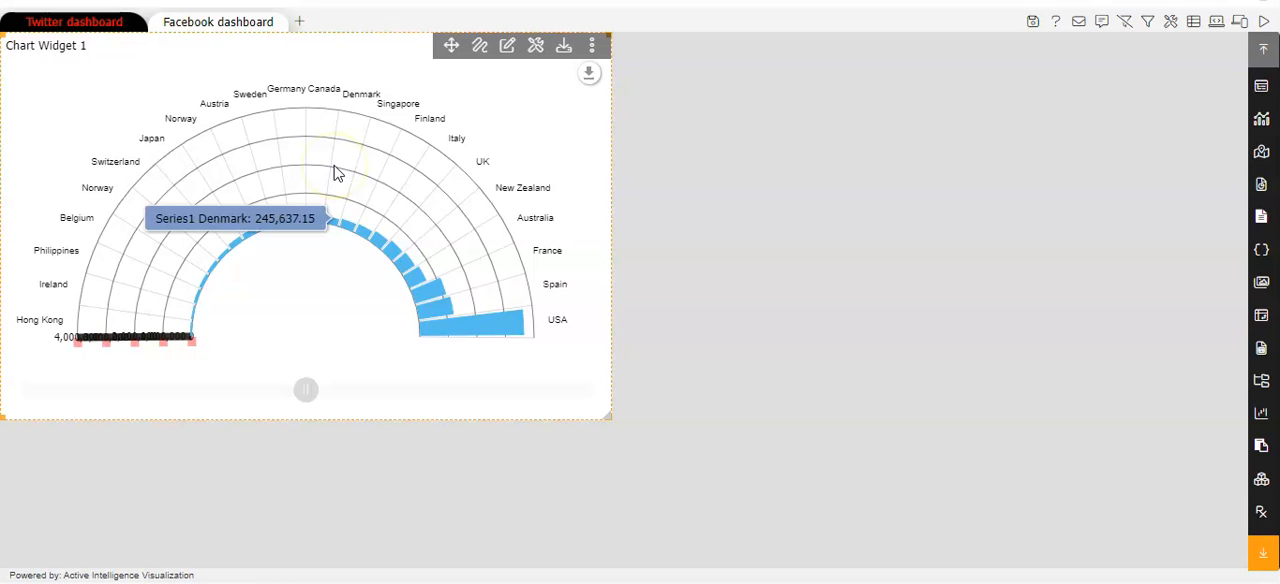
mouse_move(418, 245)
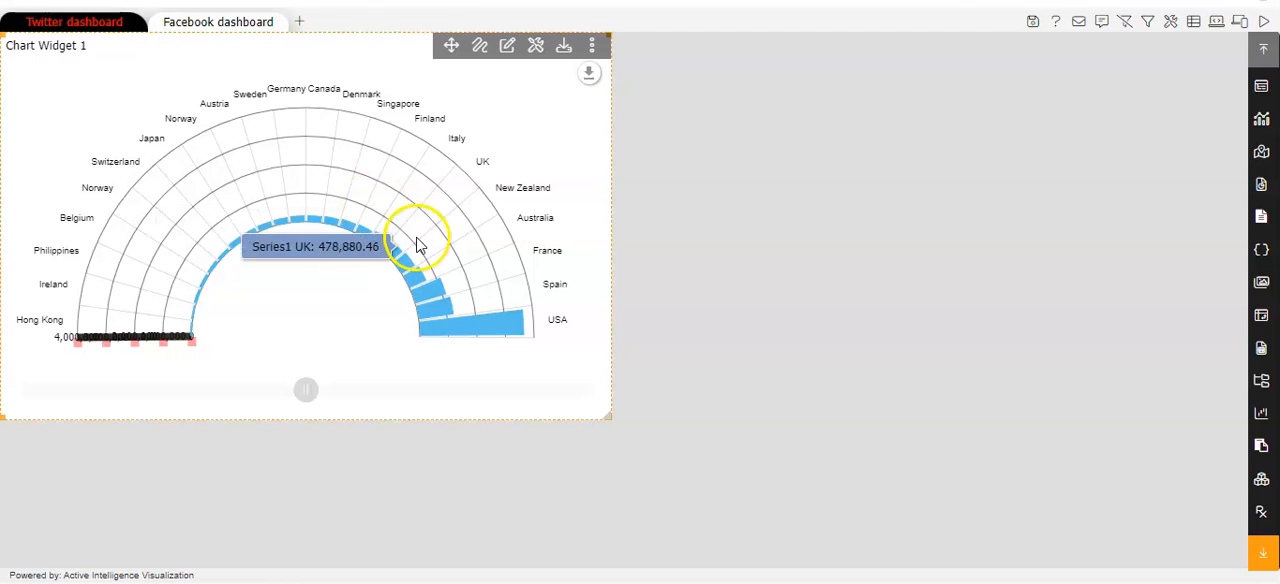
mouse_move(493, 289)
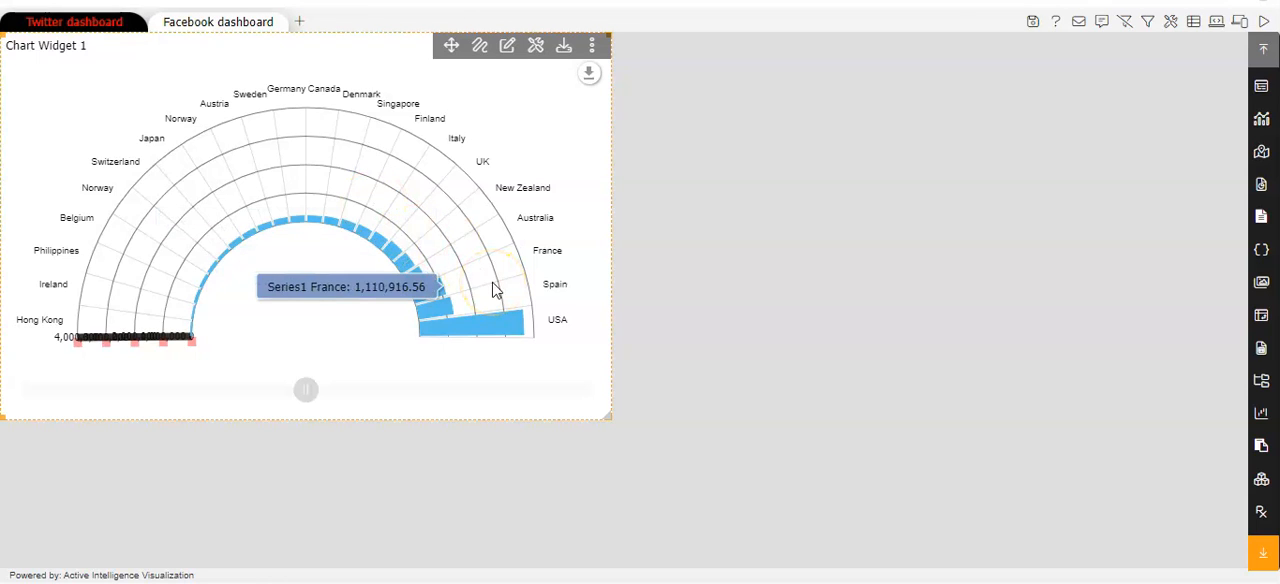
mouse_move(490, 300)
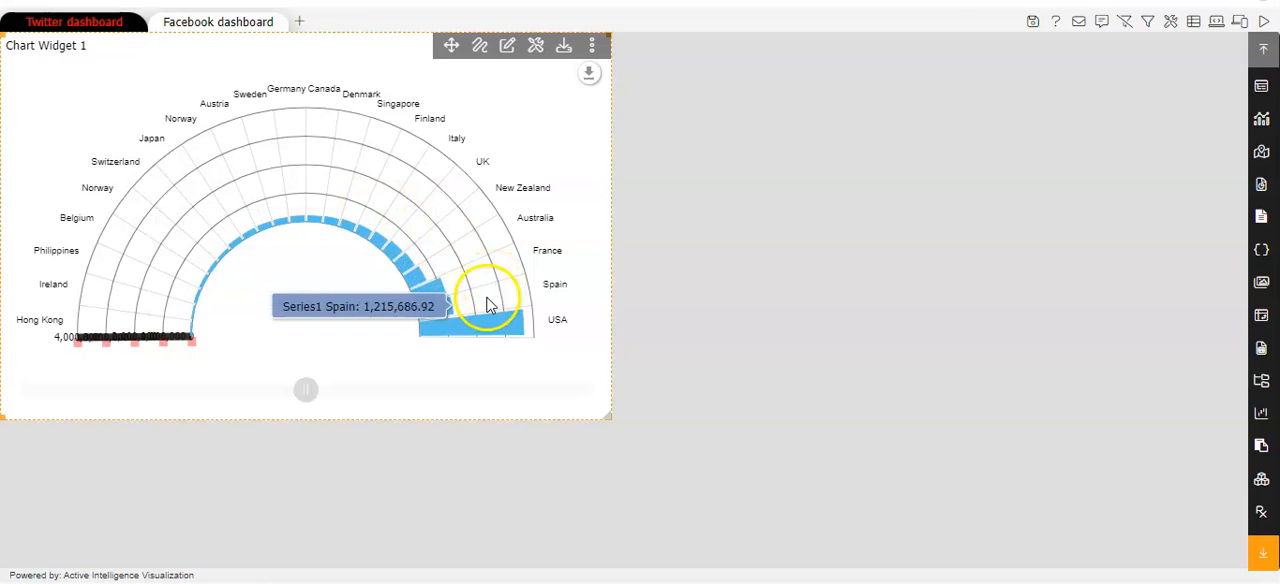
mouse_move(510, 322)
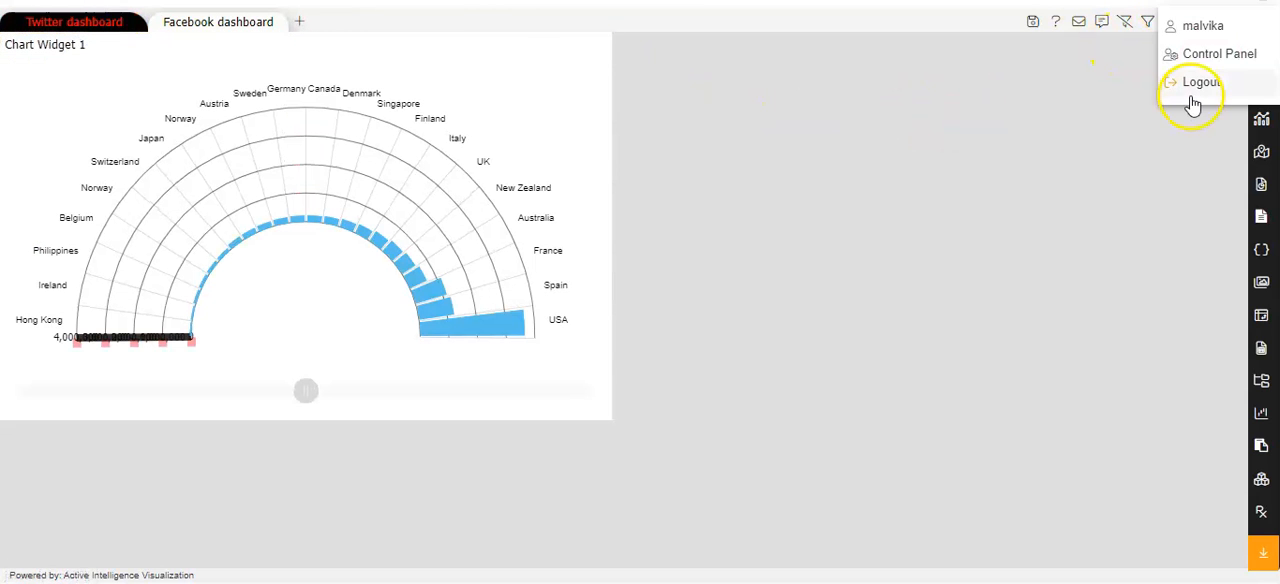
Log out, pick another user's saved login, and sign in to their file list
left_click(1200, 82)
type("a")
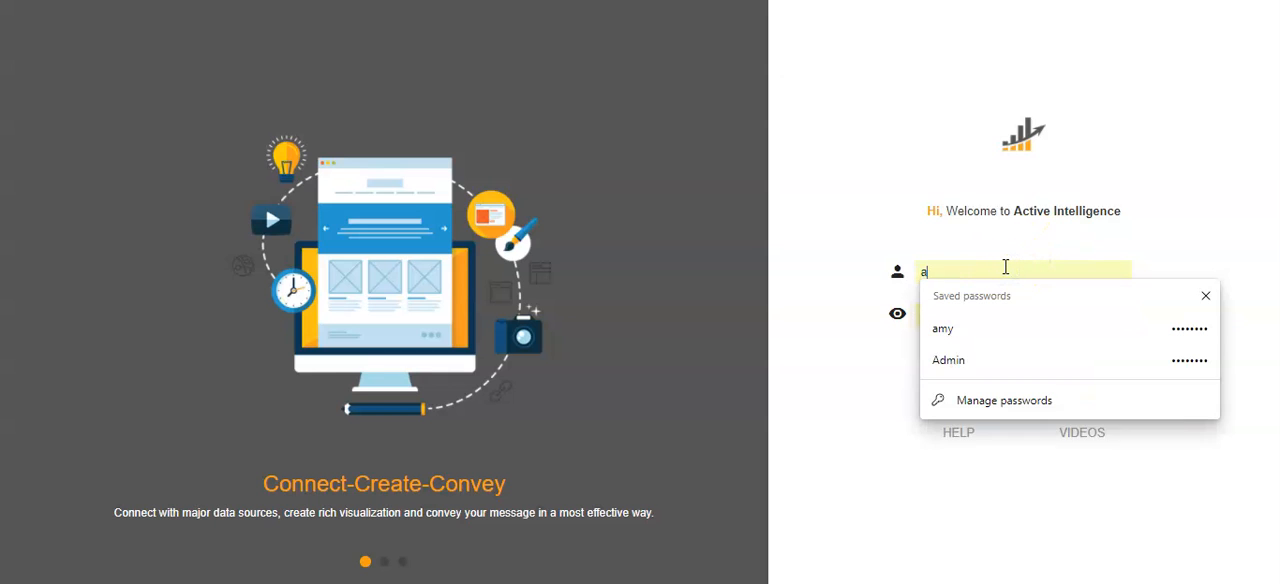
left_click(943, 328)
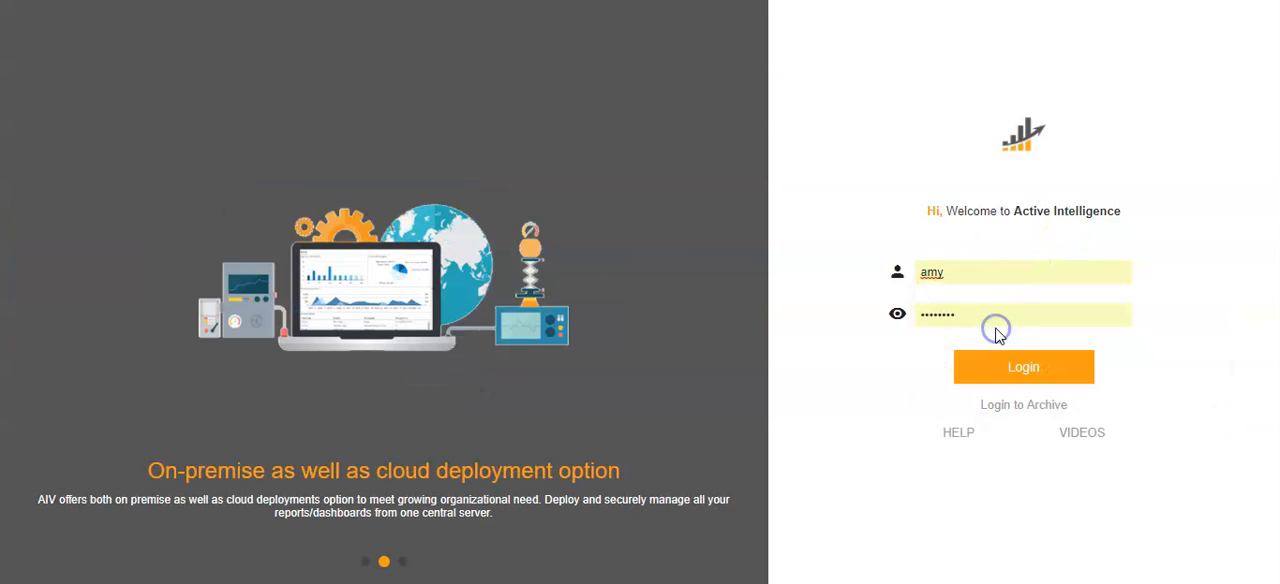
left_click(1023, 366)
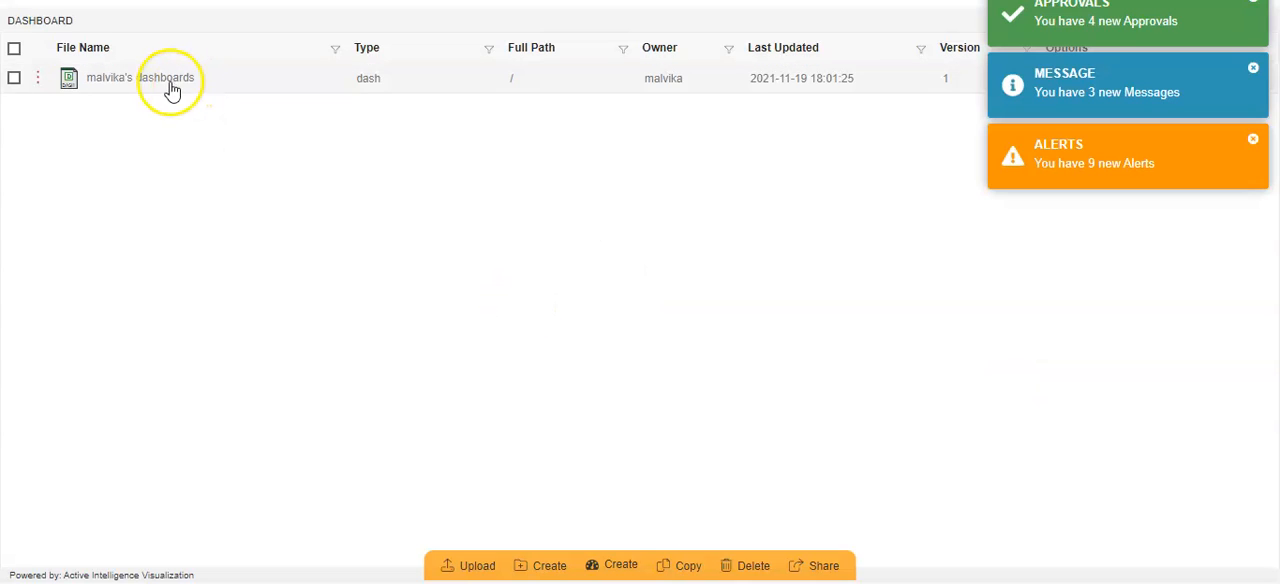
Open the shared Twitter dashboard from the File Name list
left_click(165, 78)
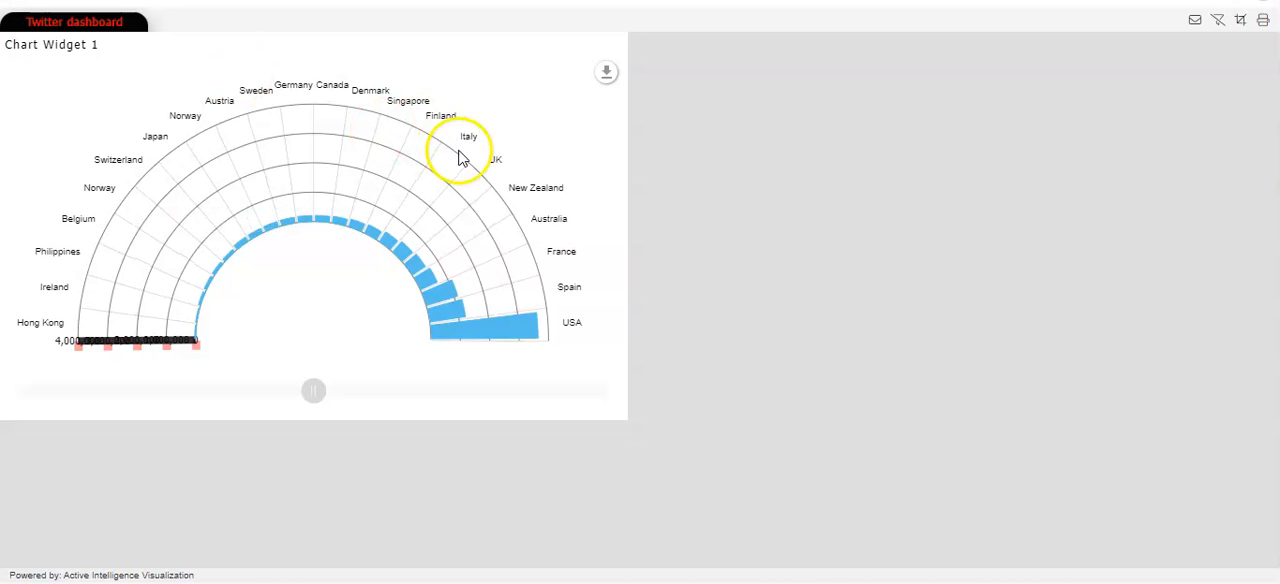
mouse_move(520, 280)
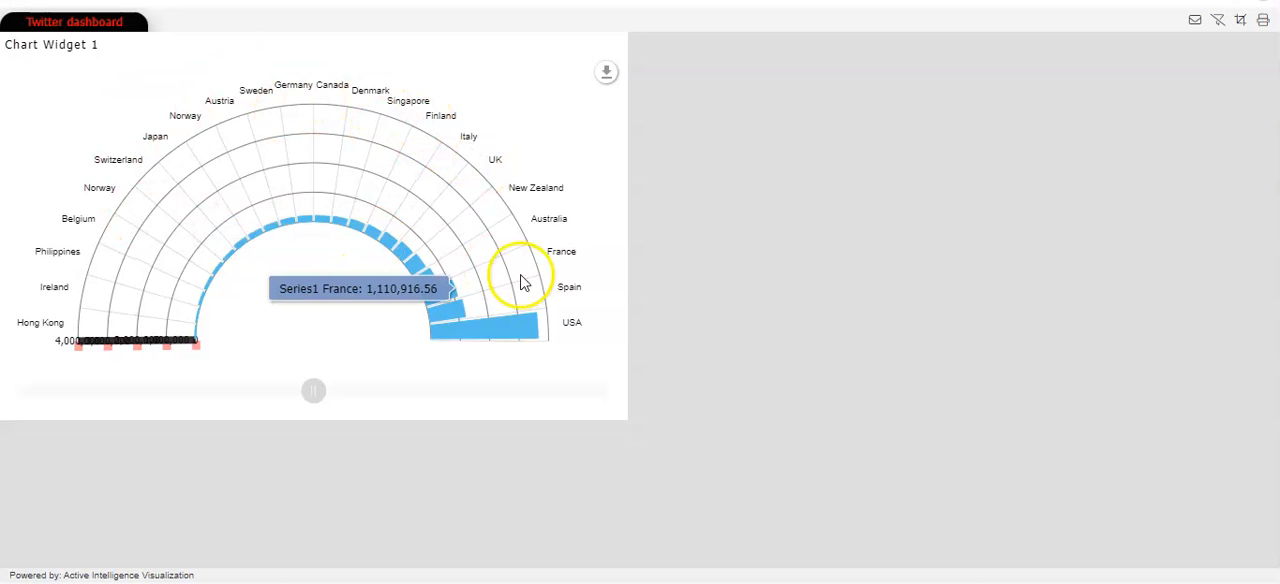
mouse_move(488, 325)
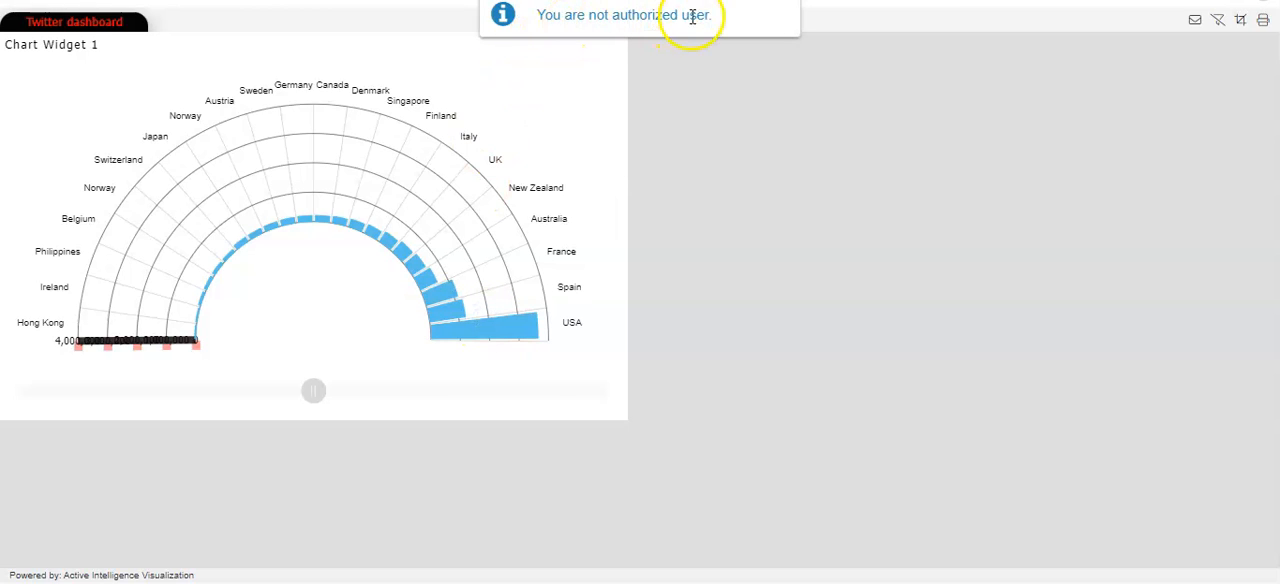
mouse_move(700, 40)
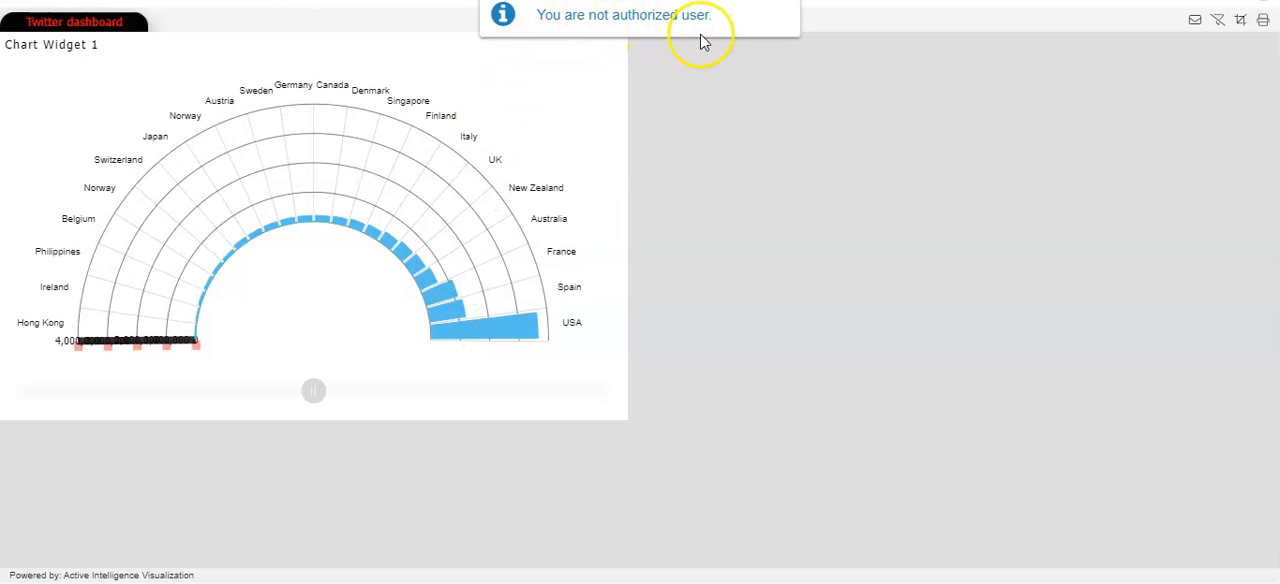
mouse_move(530, 325)
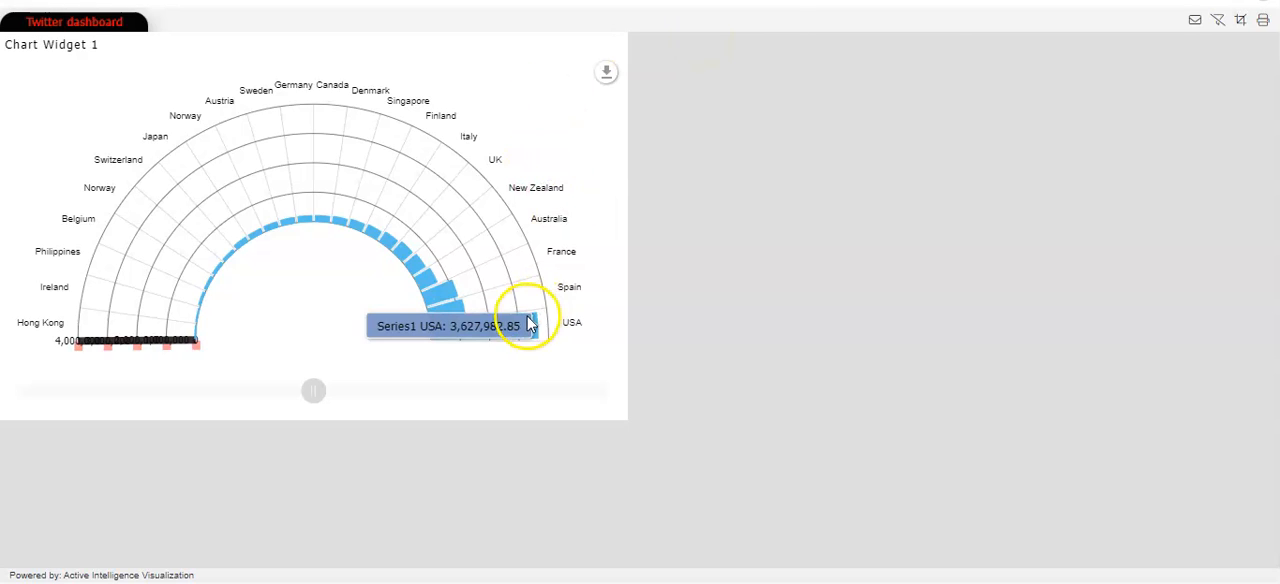